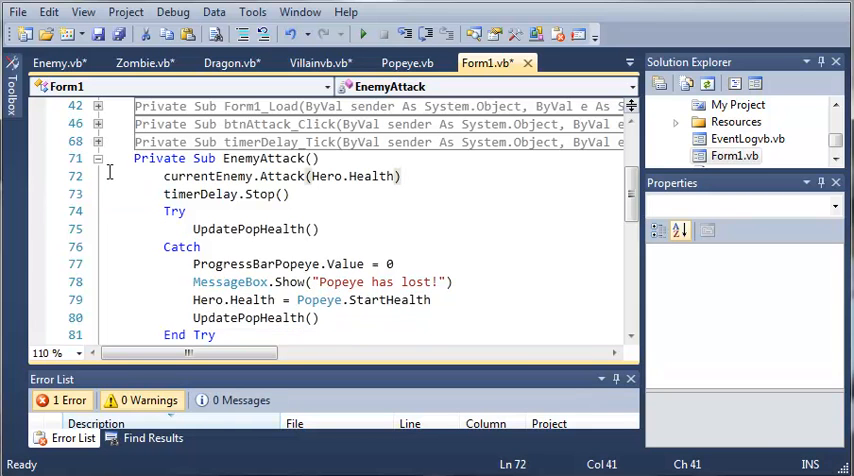
- Collapse the EnemyAttack routine, select strName in CreateEvent, and go to the Zombie class
left_click(98, 159)
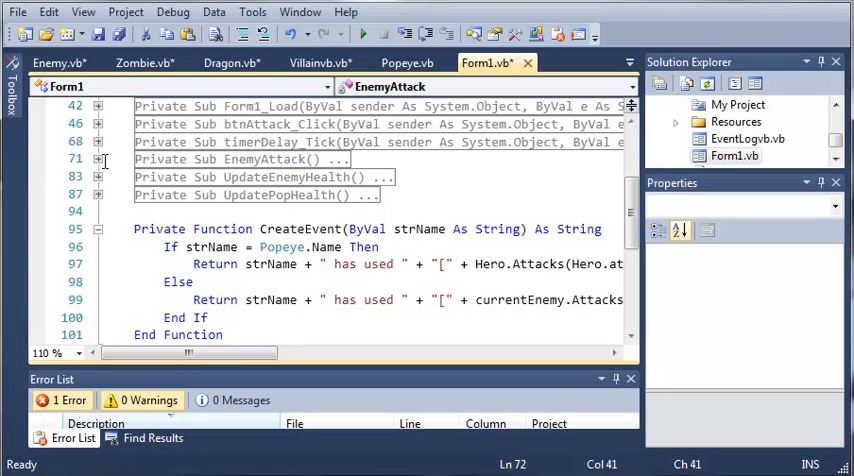
mouse_move(192, 205)
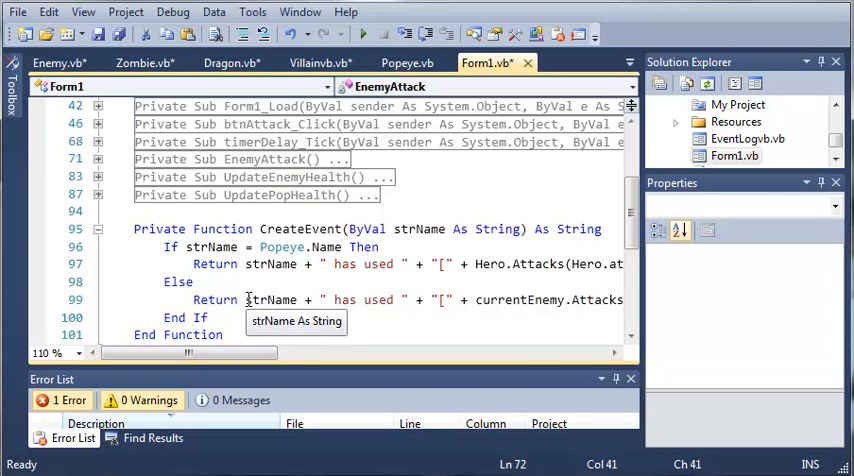
double_click(270, 299)
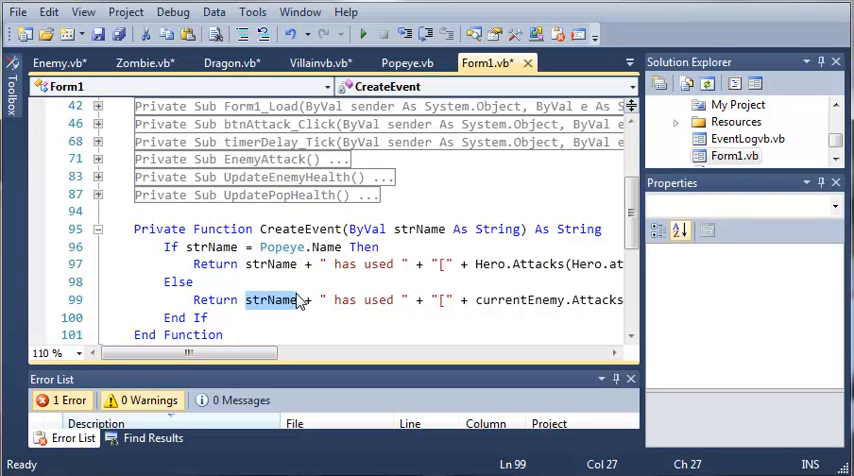
left_click(270, 300)
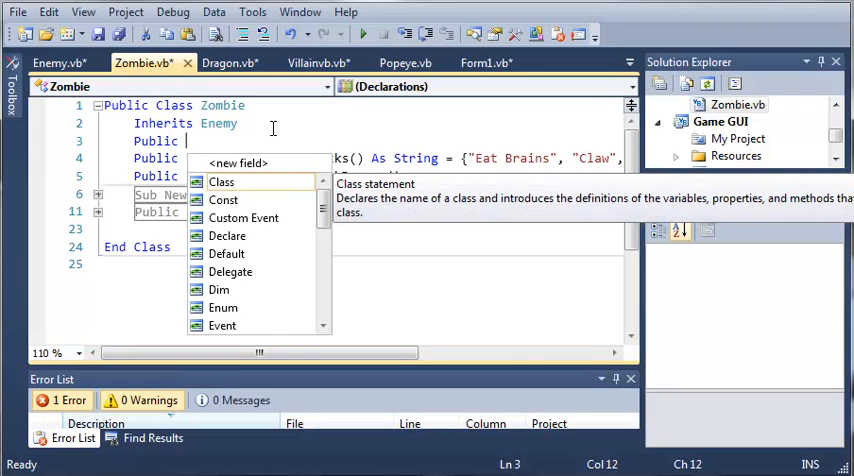
- Add 'Public strName As String = "Zombie"' on line 3 of Zombie.vb
type("strName As String =")
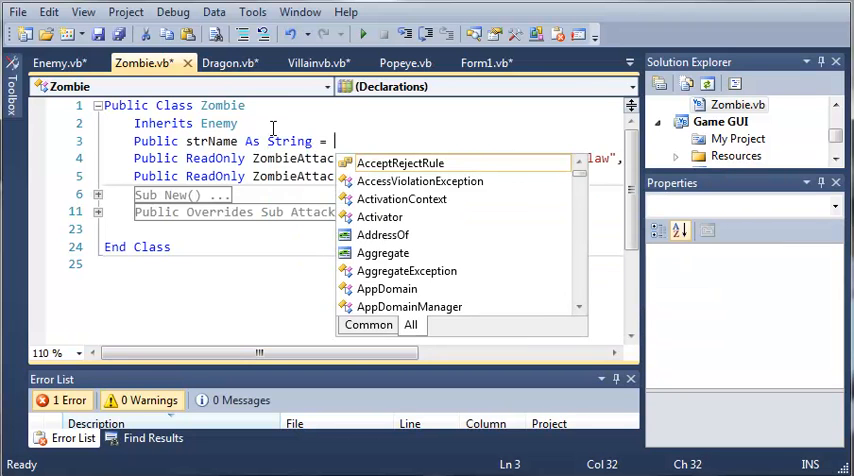
type("z")
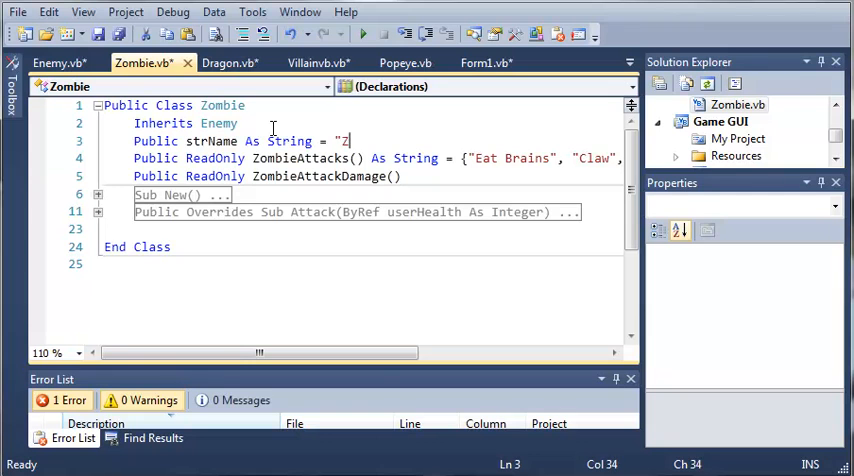
type("ombie\"")
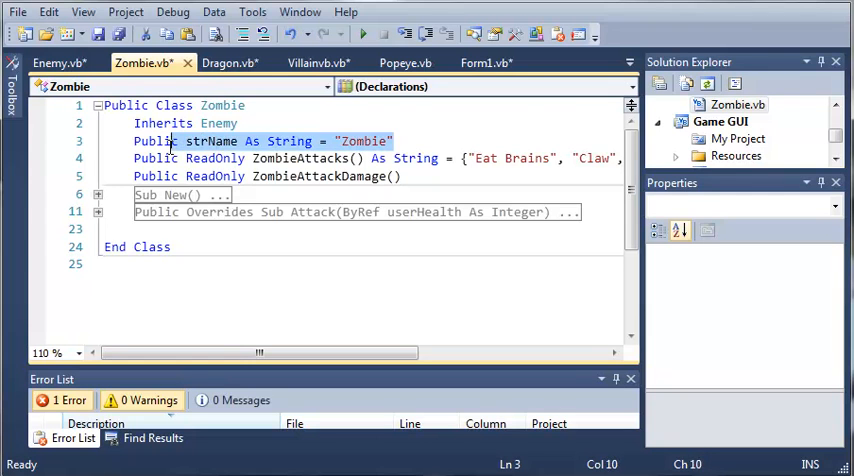
left_click(50, 63)
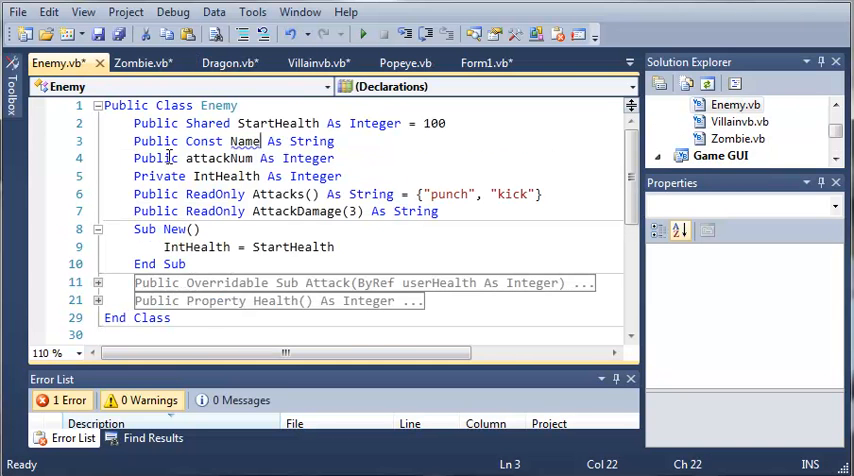
left_click(486, 63)
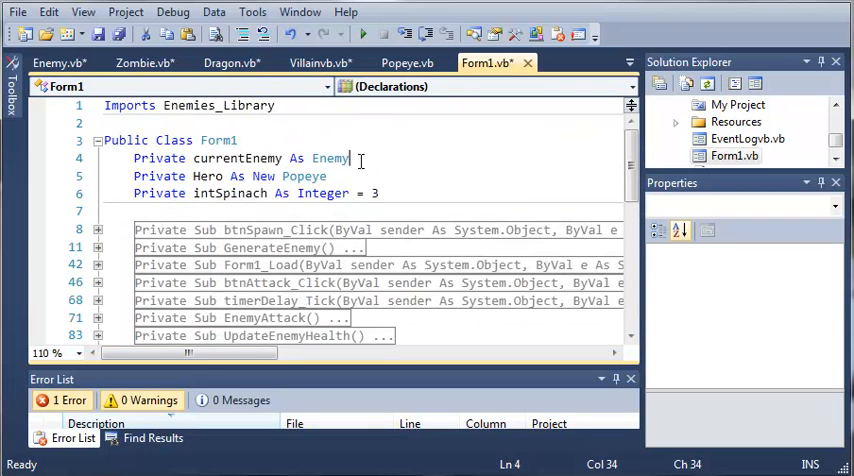
double_click(330, 158)
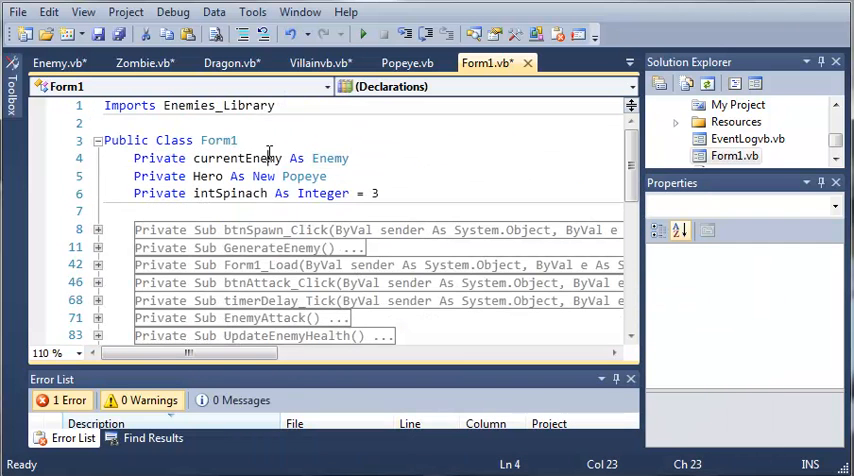
double_click(330, 158)
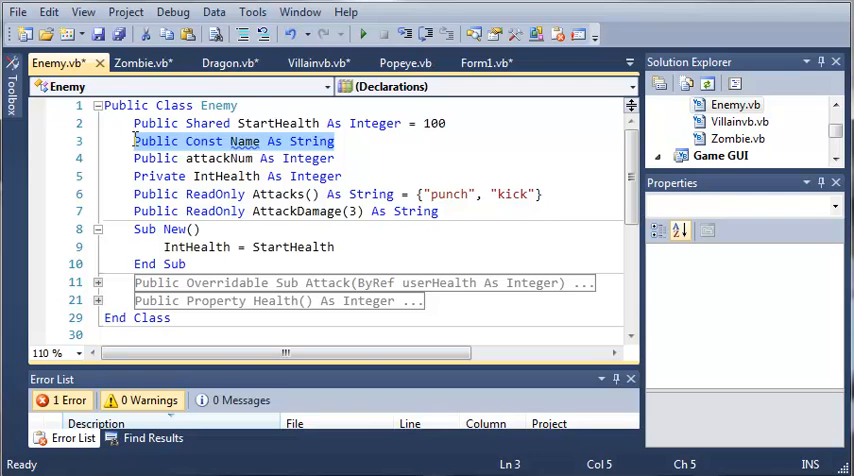
- Change Enemy.vb line 3 from 'Public Const Name As String' to 'Public strName As String'
type("Public strName")
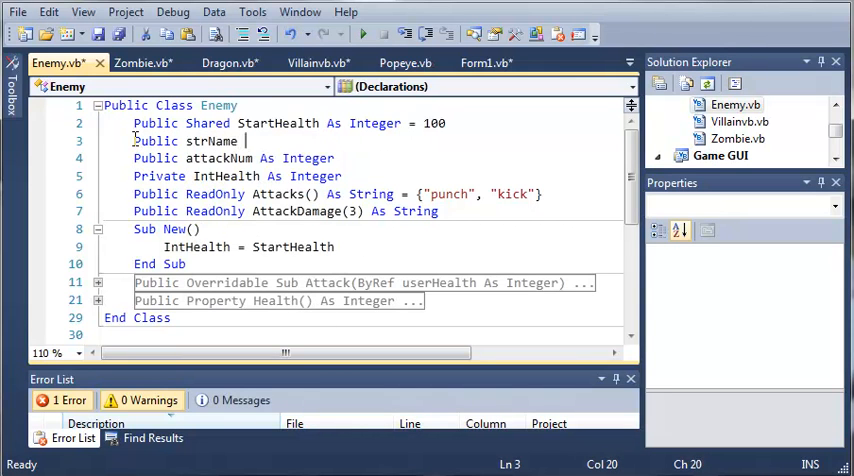
type("As String")
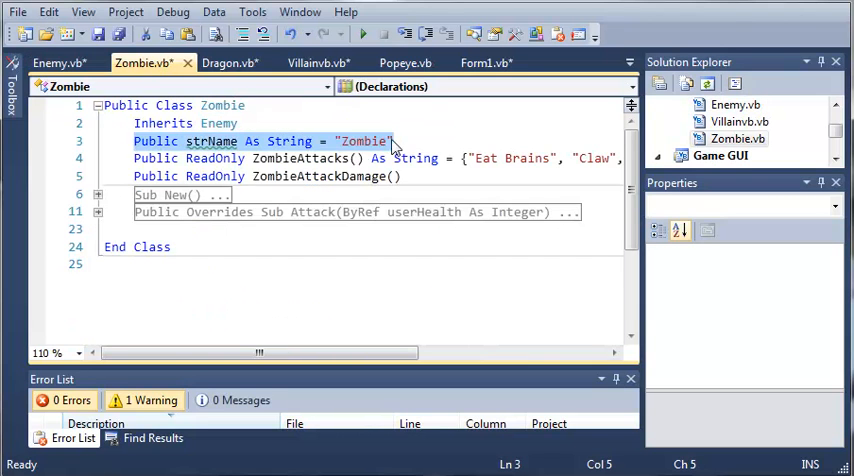
mouse_move(212, 141)
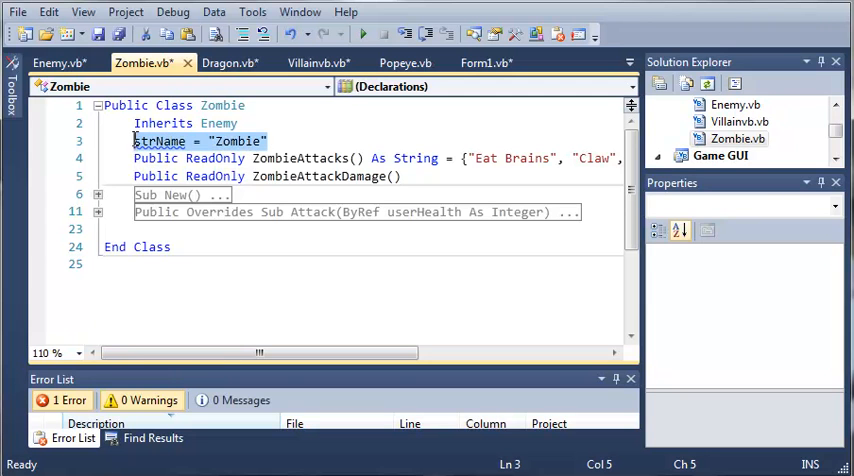
- Cut the strName = "Zombie" line into Zombie's Sub New and collapse the constructor
right_click(160, 140)
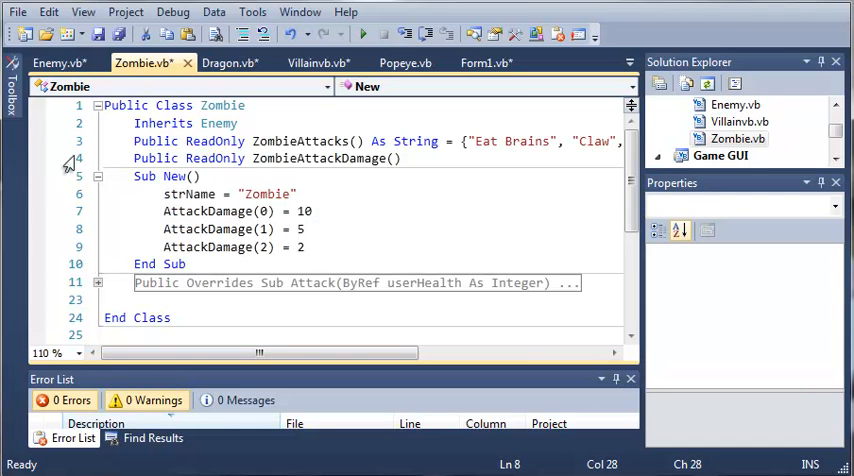
left_click(98, 176)
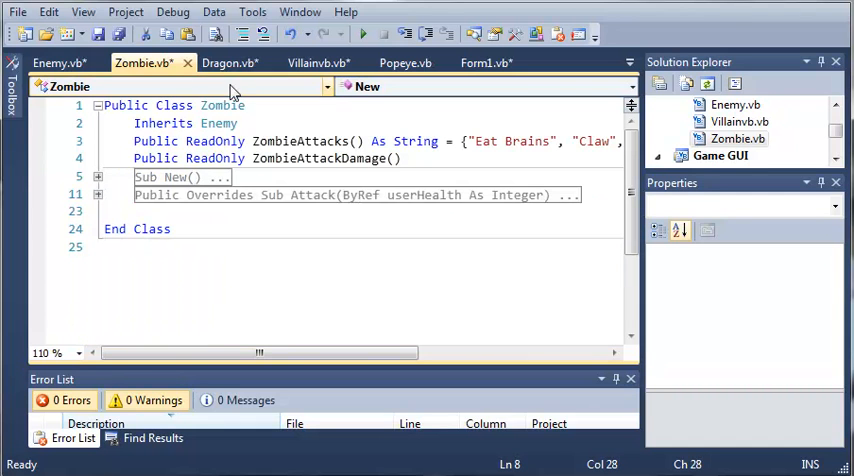
left_click(228, 62)
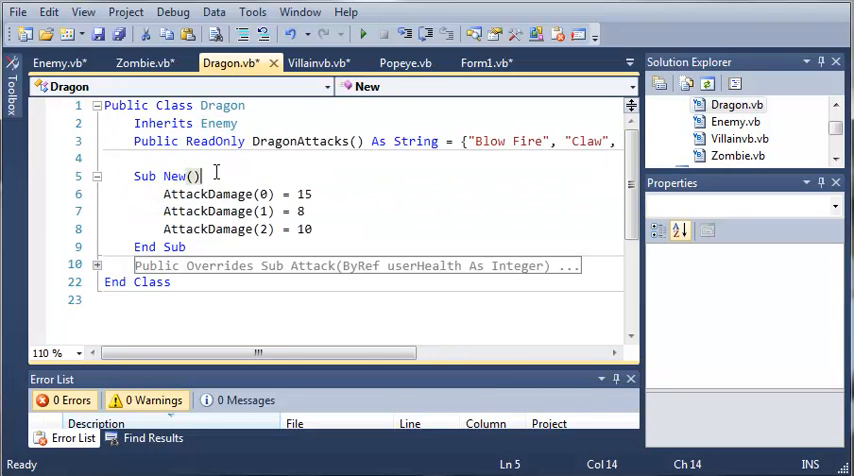
- Assign strName "Dragon" in Dragon's Sub New and "Villain" in Villainvb's Sub New
type("strName = \"Dragon")
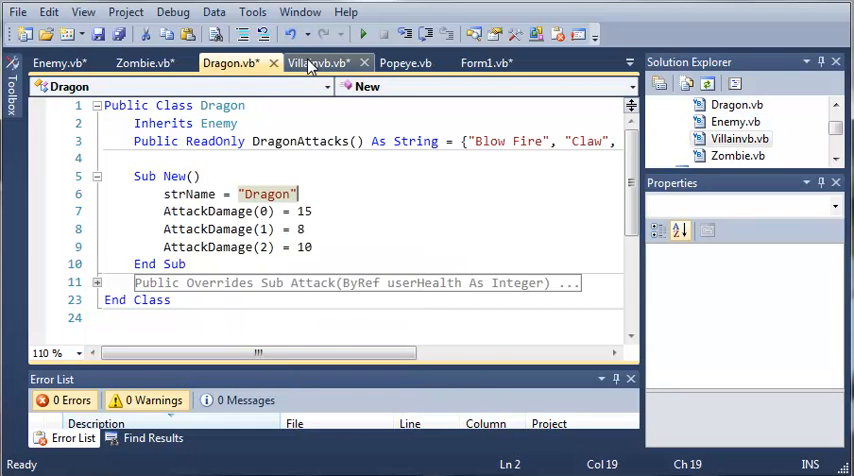
left_click(318, 62)
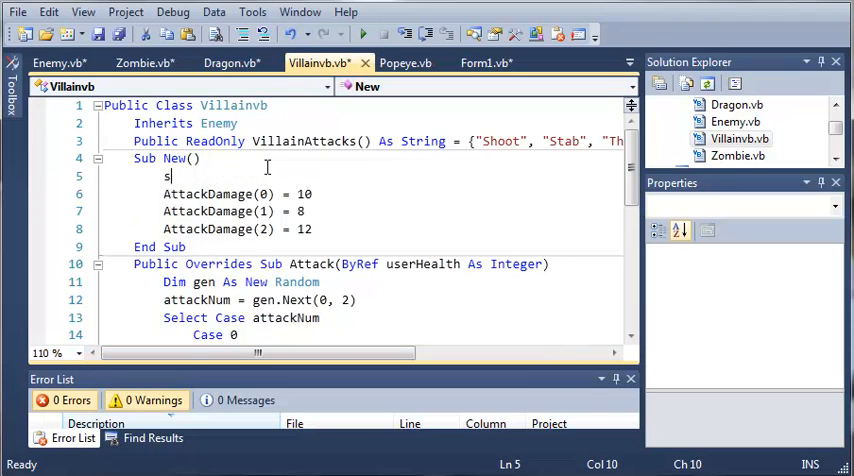
type("trName =")
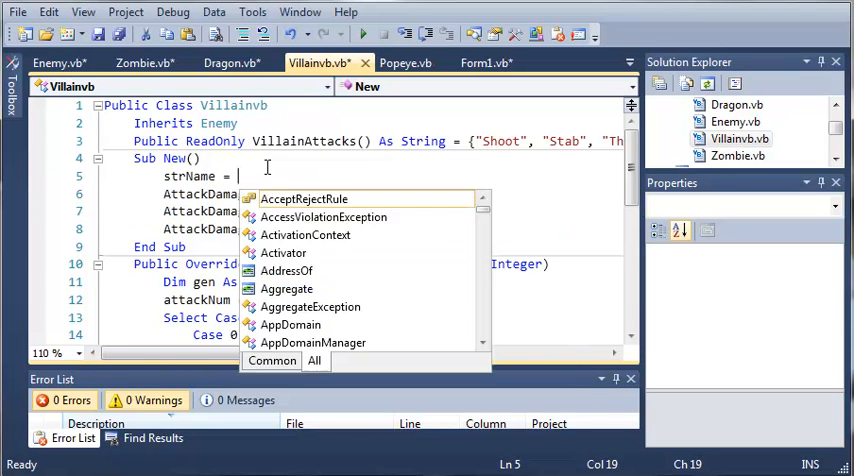
type("\"Villain")
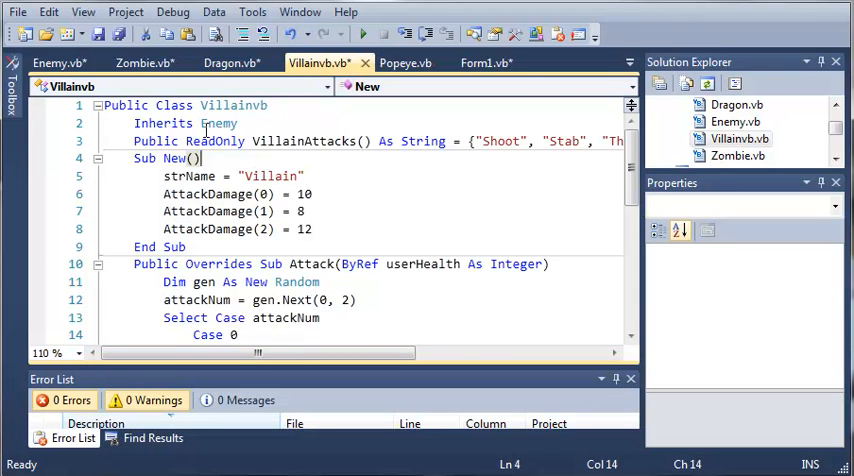
left_click(54, 63)
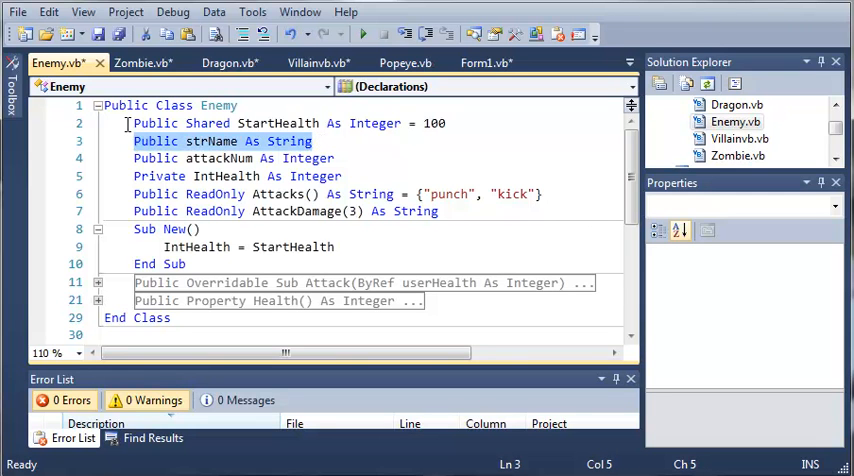
left_click(487, 63)
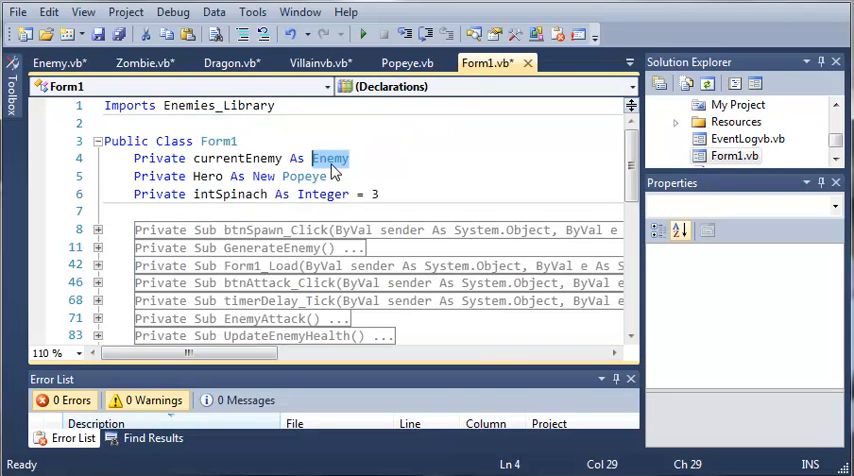
scroll("down", 3)
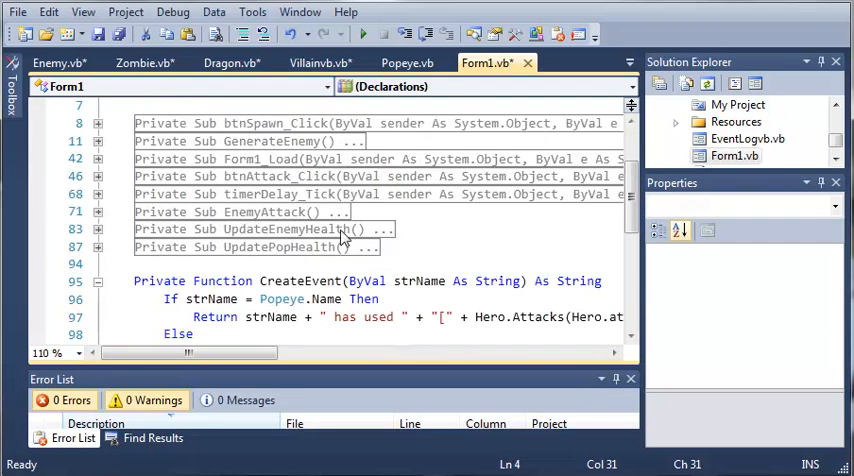
scroll("down", 3)
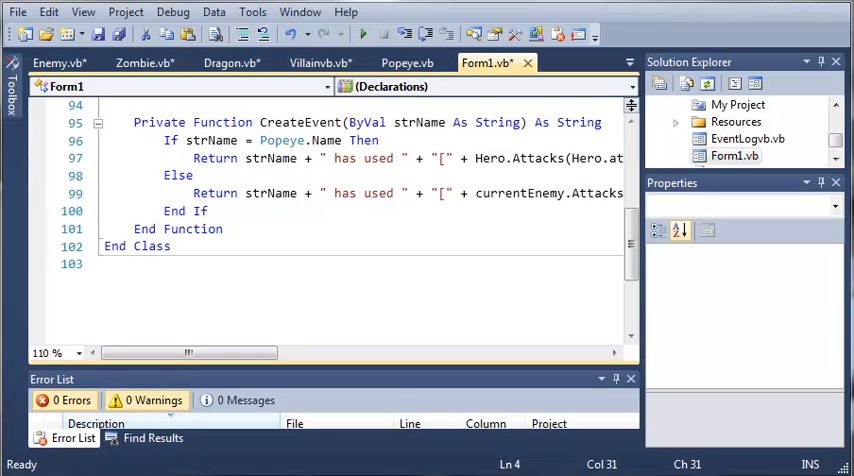
left_click(283, 337)
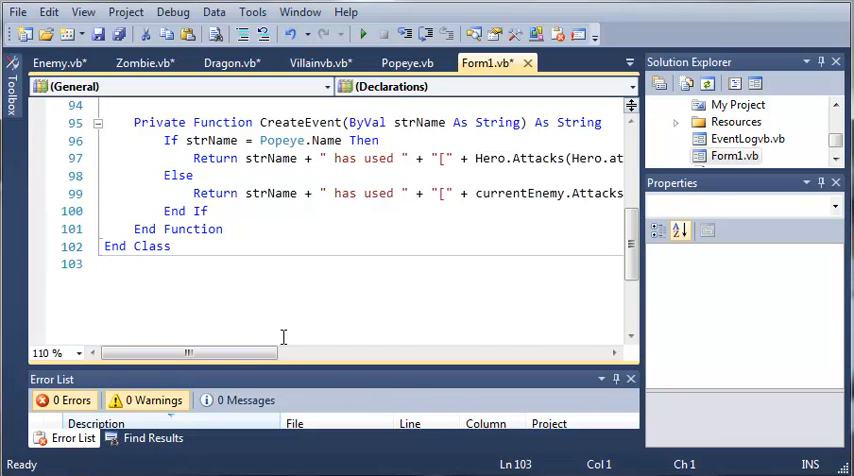
mouse_move(291, 263)
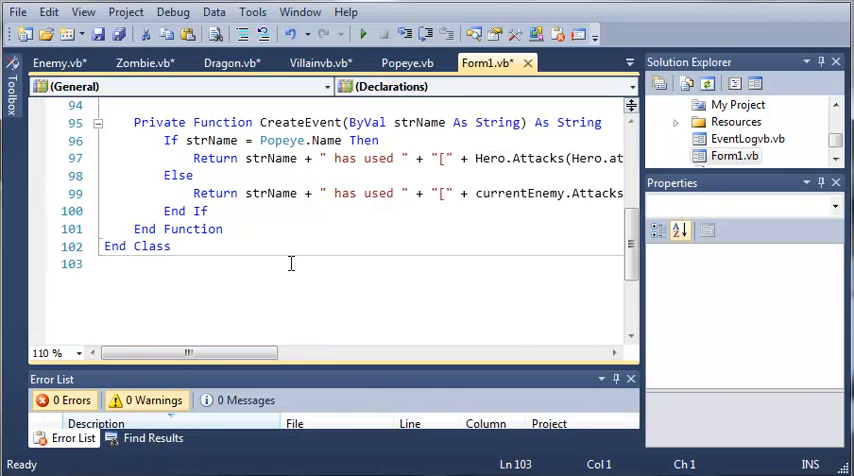
mouse_move(333, 190)
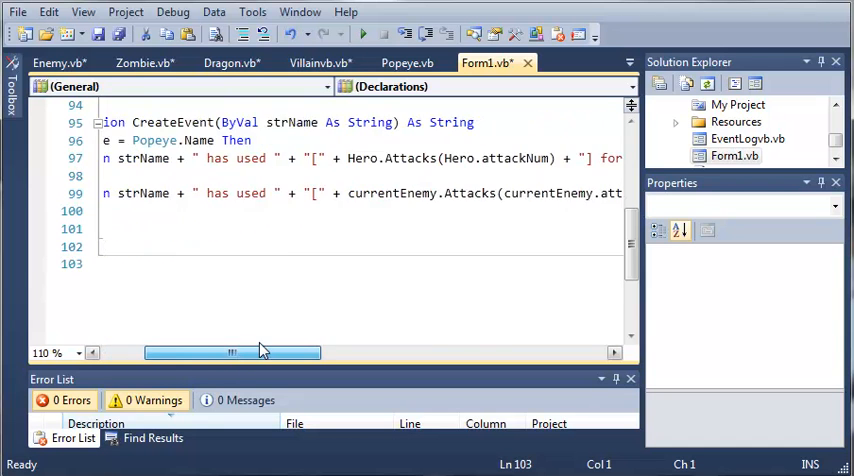
scroll("right", 3)
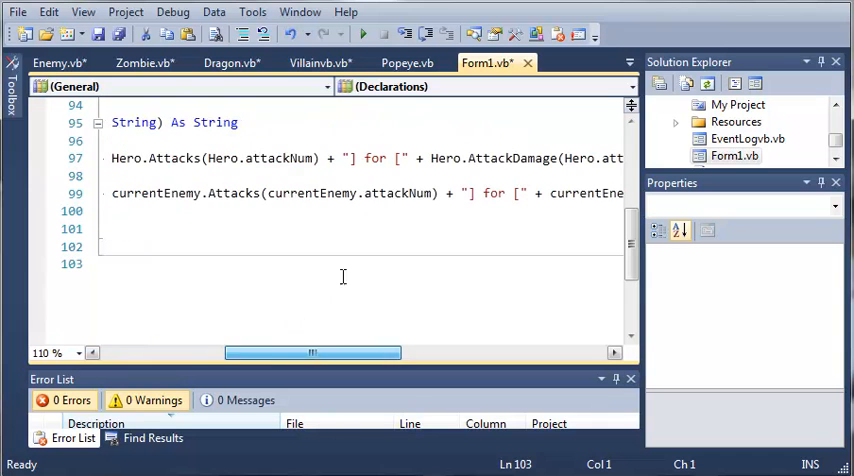
left_click_drag(313, 352, 305, 352)
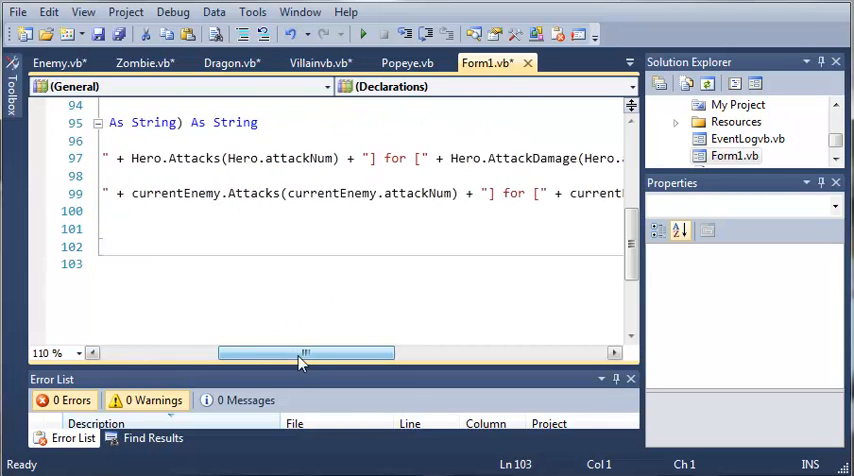
left_click_drag(305, 352, 195, 352)
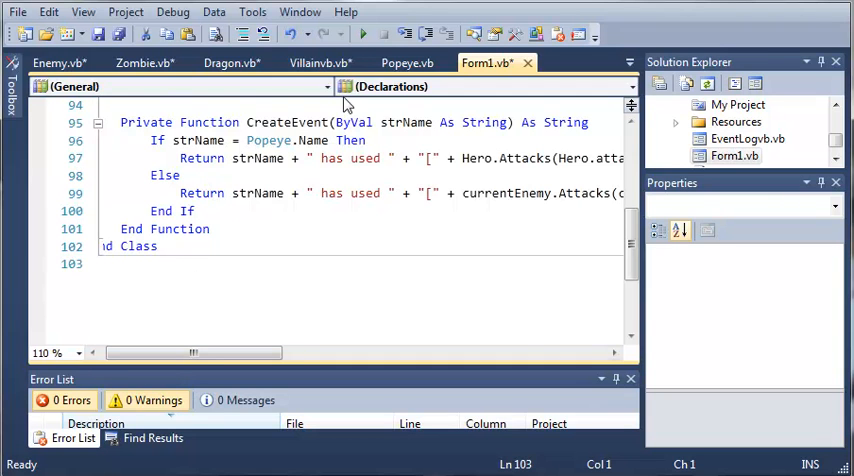
left_click(631, 62)
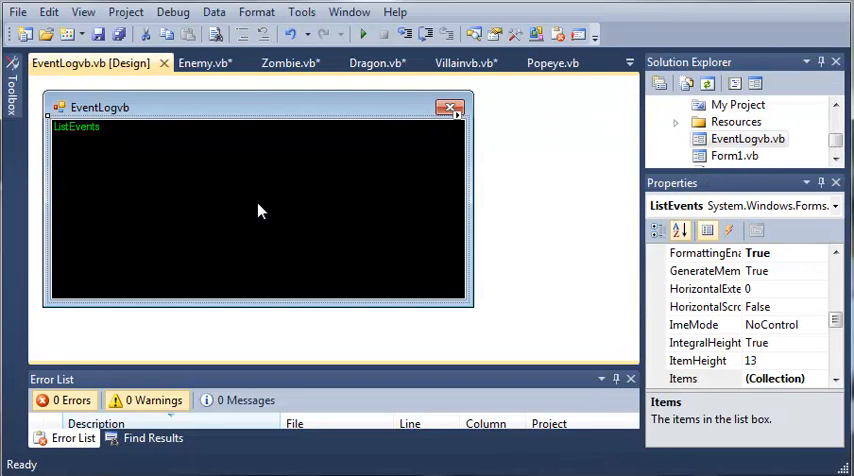
mouse_move(255, 213)
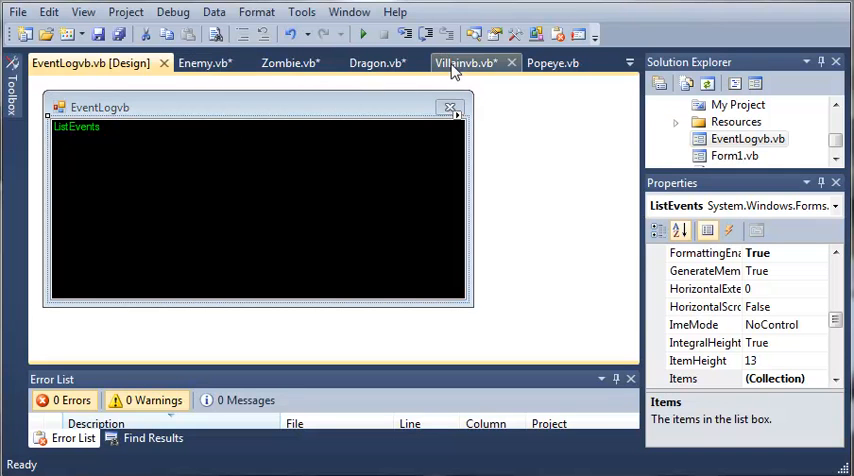
mouse_move(612, 60)
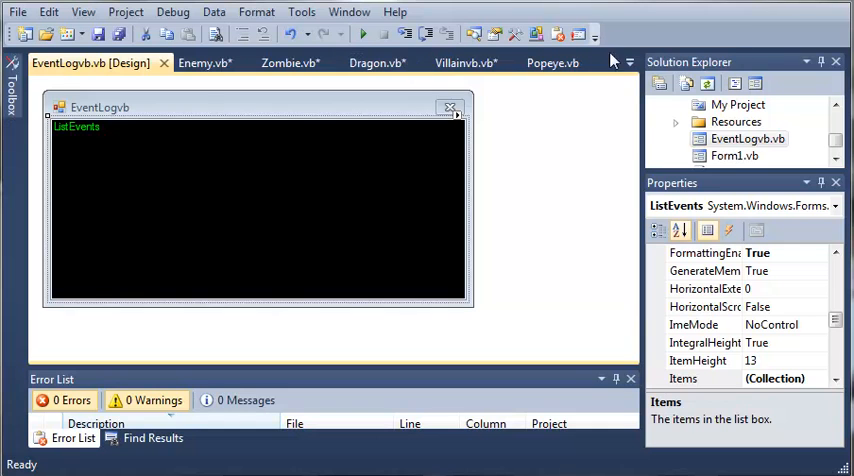
left_click(629, 62)
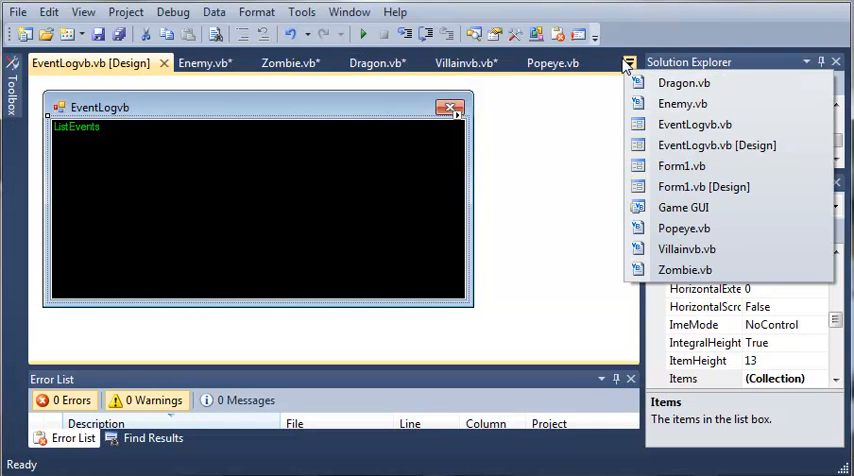
mouse_move(627, 66)
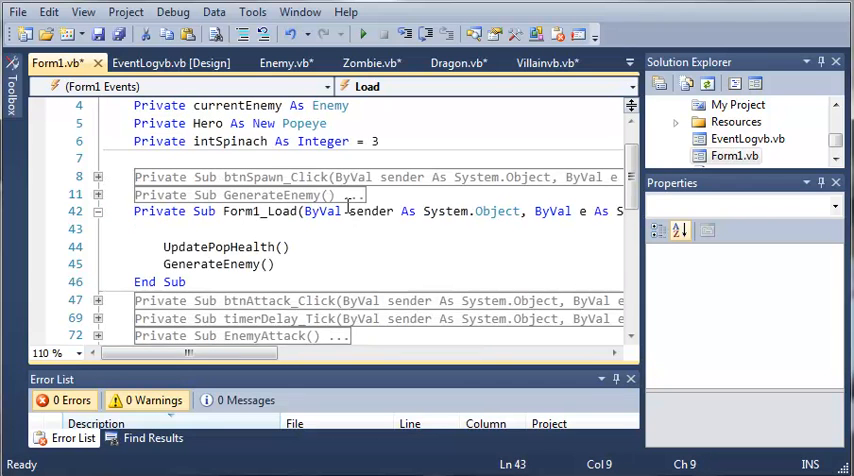
- In Form1_Load, add 'Dim newLog As New EventLogvb' followed by 'newLog.Show()'
type("Dim")
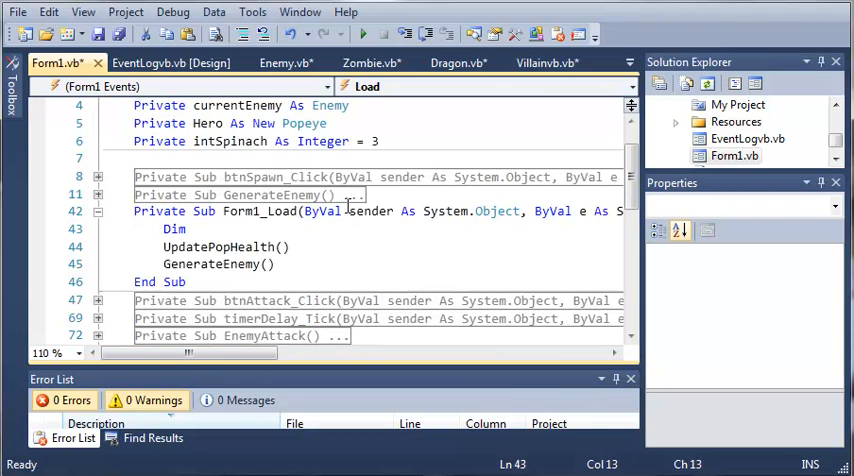
type("newLog")
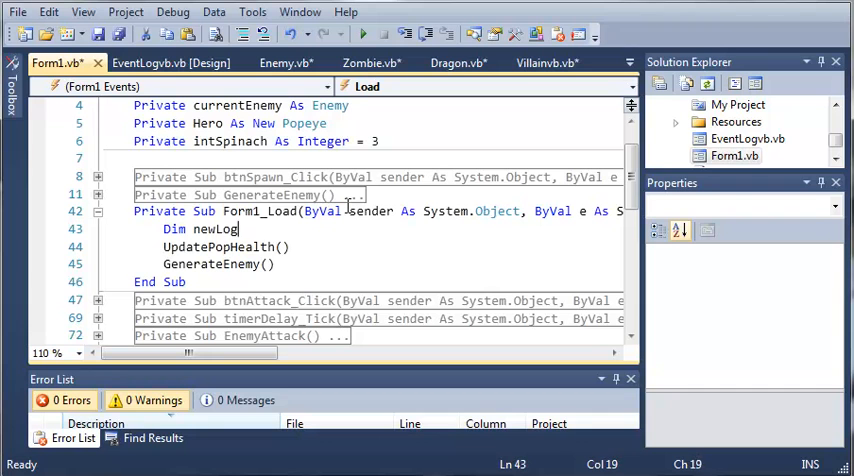
type("As New")
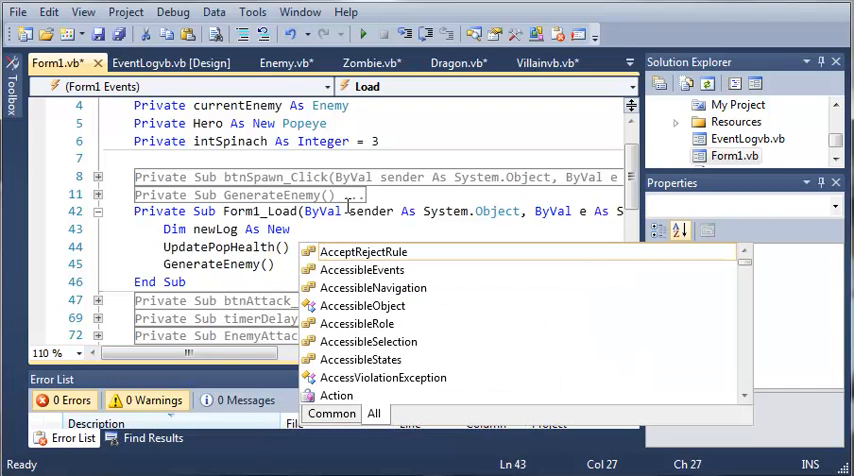
type("Event")
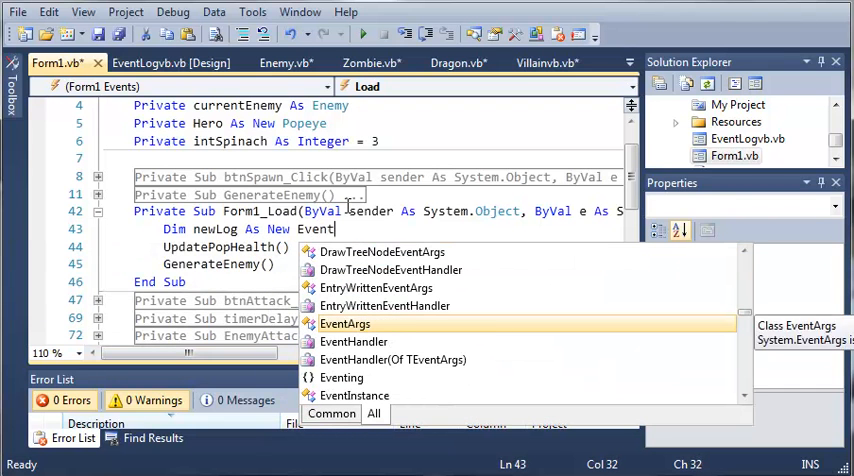
type("Log")
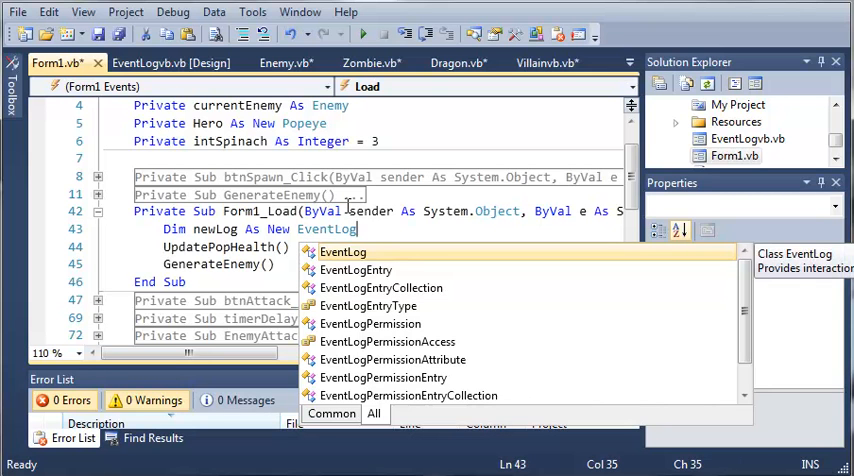
type("vb")
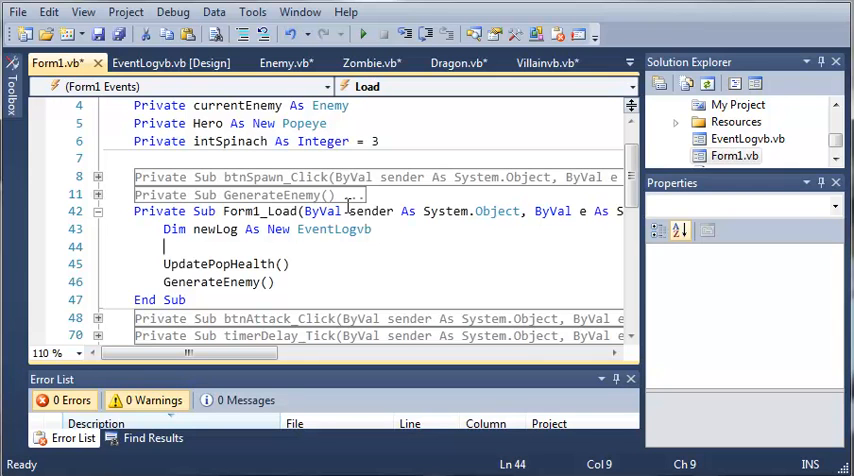
type("newLo")
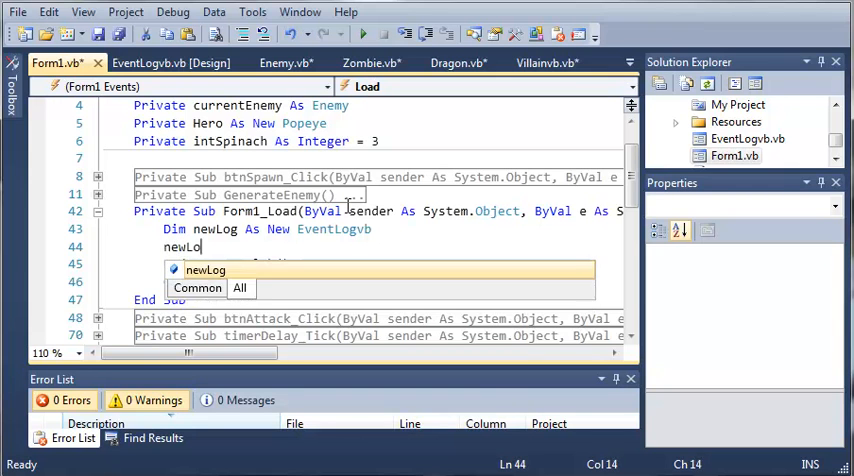
type("g.Show(")
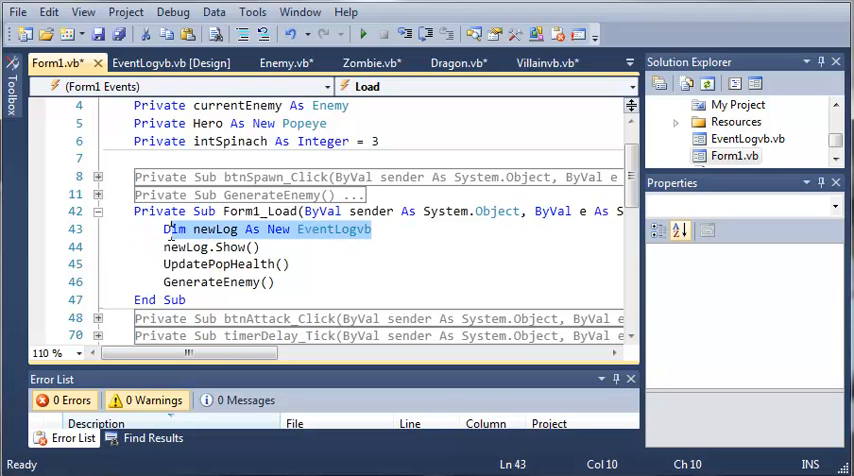
- Cut the newLog declaration from Form1_Load and declare it as a Form1 class field
right_click(215, 229)
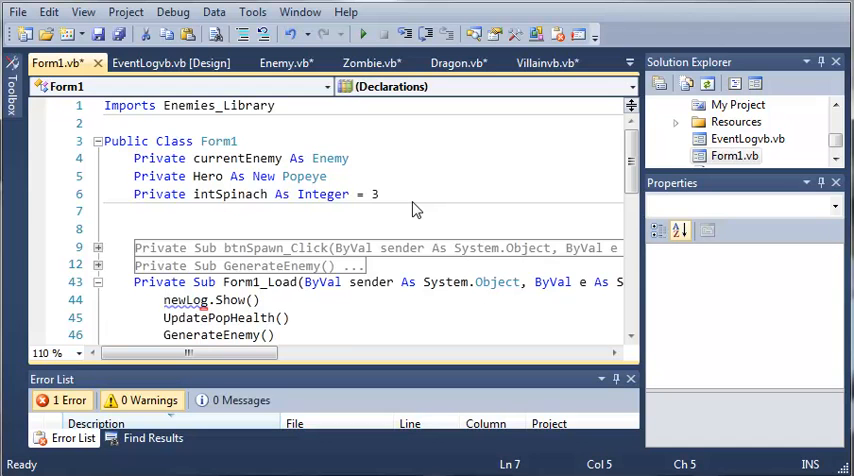
type("Dim newLog As New EventLogvb")
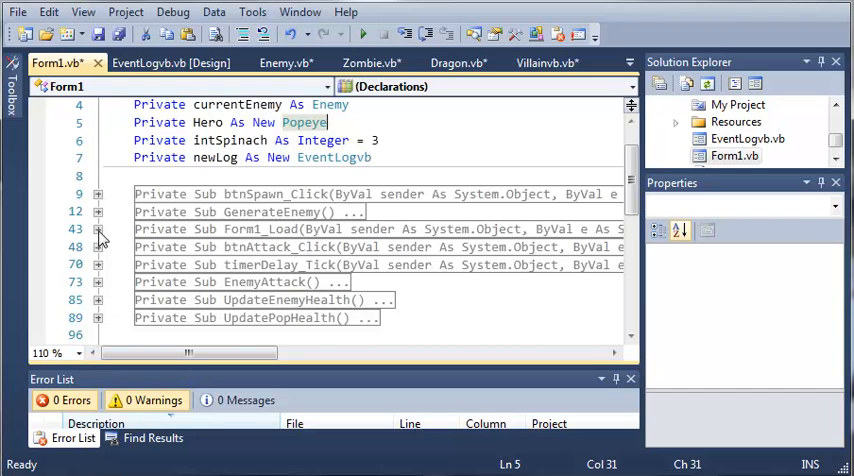
- Scroll down Form1.vb to the collapsed CreateEvent function
scroll("down", 3)
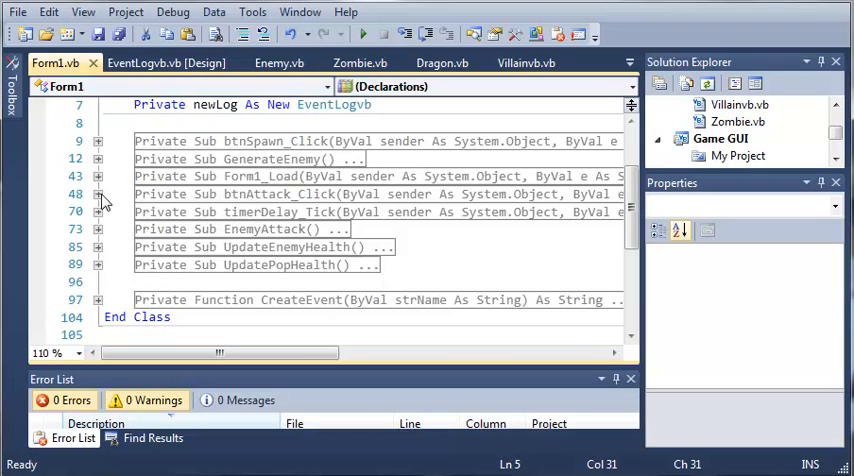
- Expand btnAttack_Click and start a new line after the Hero.Attack call
left_click(98, 193)
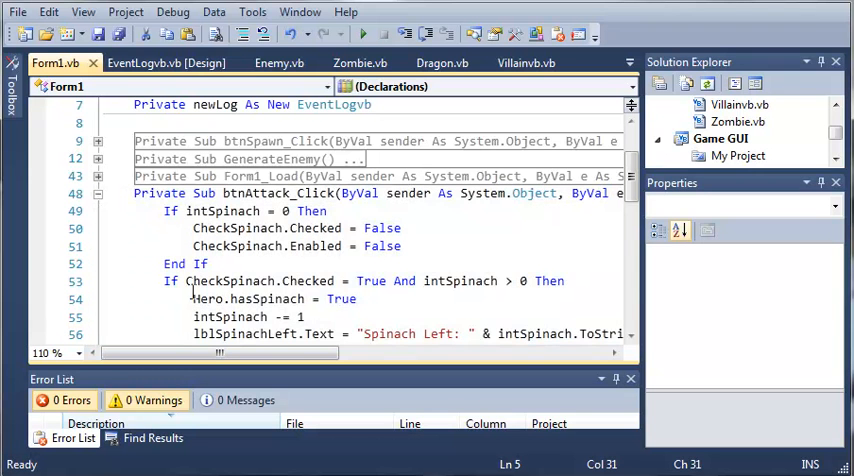
scroll("down", 3)
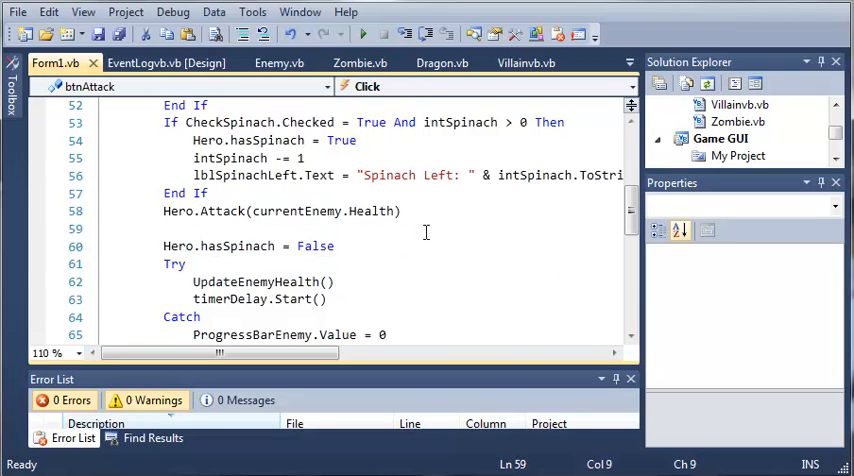
mouse_move(414, 243)
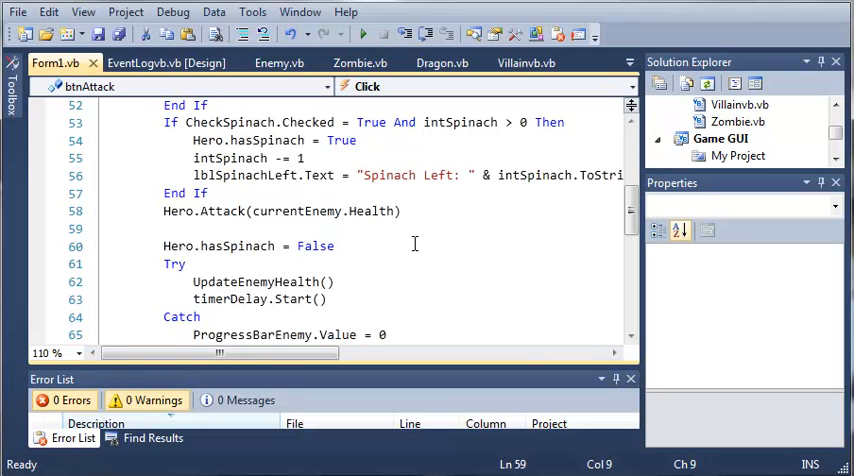
left_click(165, 229)
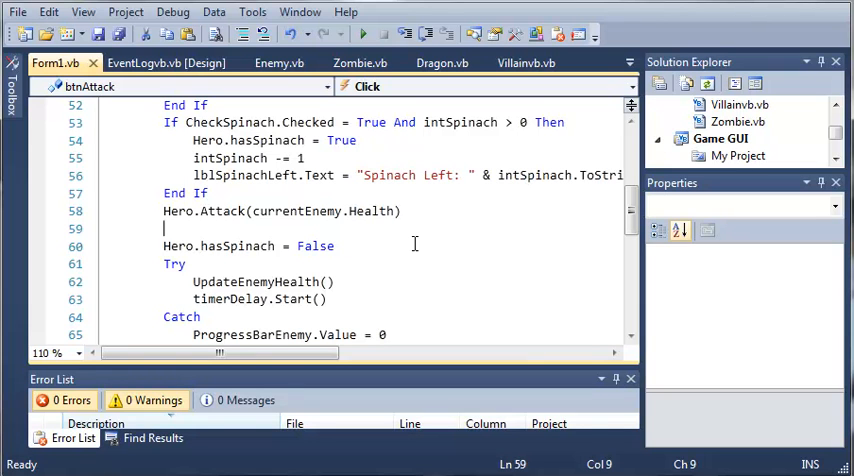
type("New")
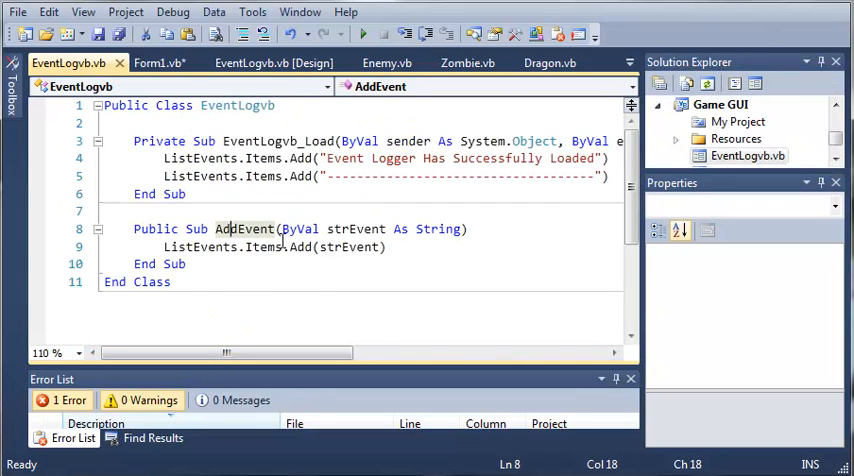
- Type 'newLog.AddEvent(CreateEvent(Popeye.Name))' below Hero.Attack in btnAttack_Click
left_click(160, 63)
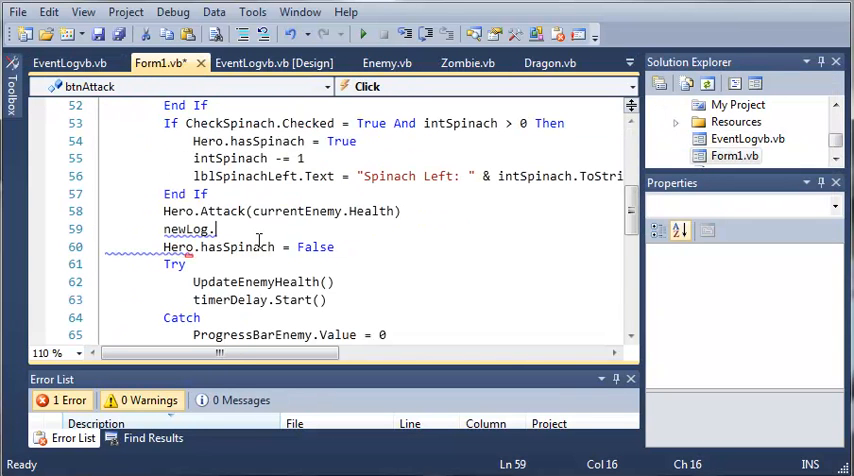
type("AddEvent(")
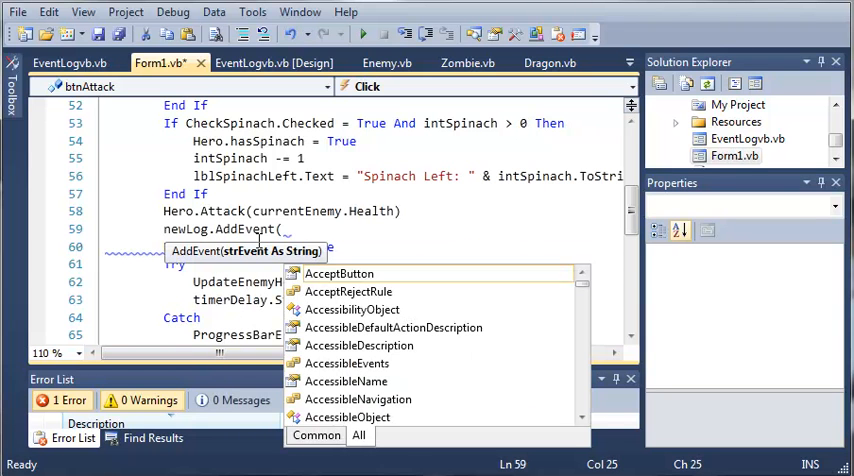
mouse_move(340, 273)
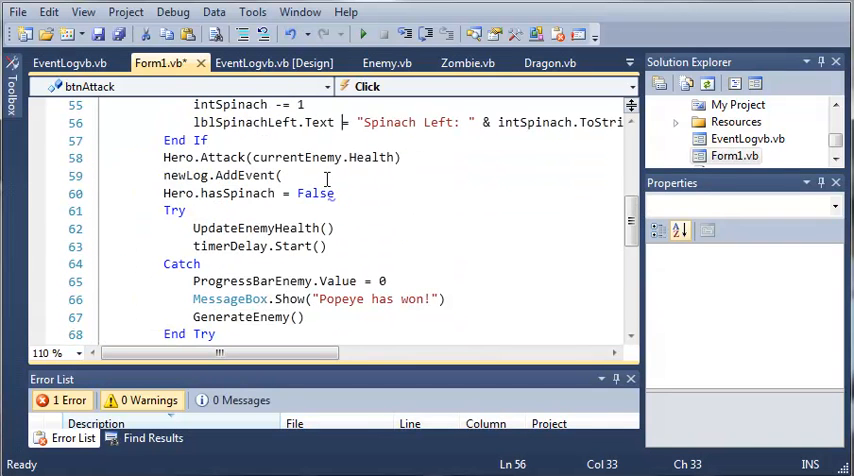
type("CreateEvent(")
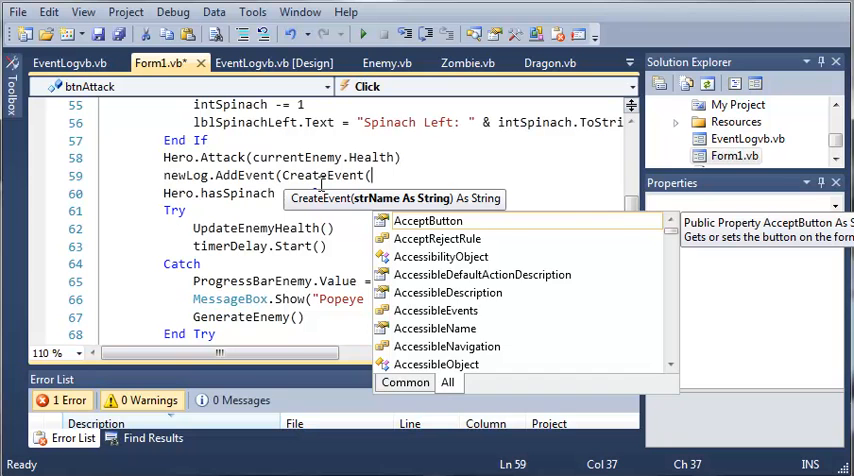
type("Popeye.Name))")
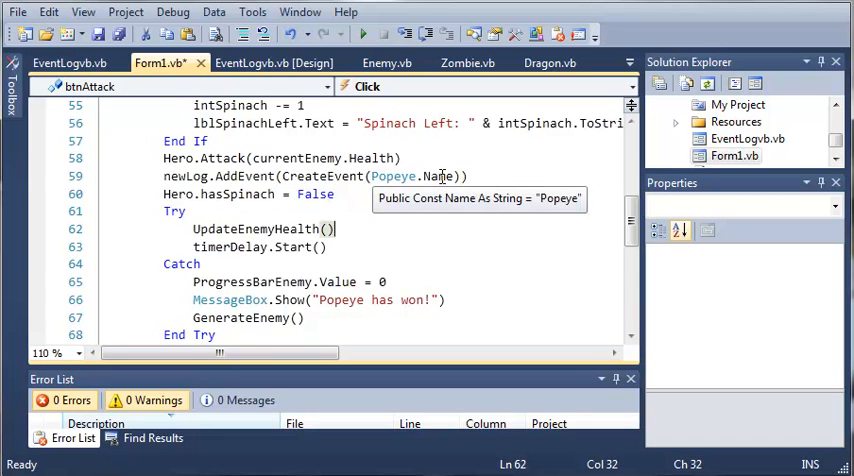
mouse_move(255, 194)
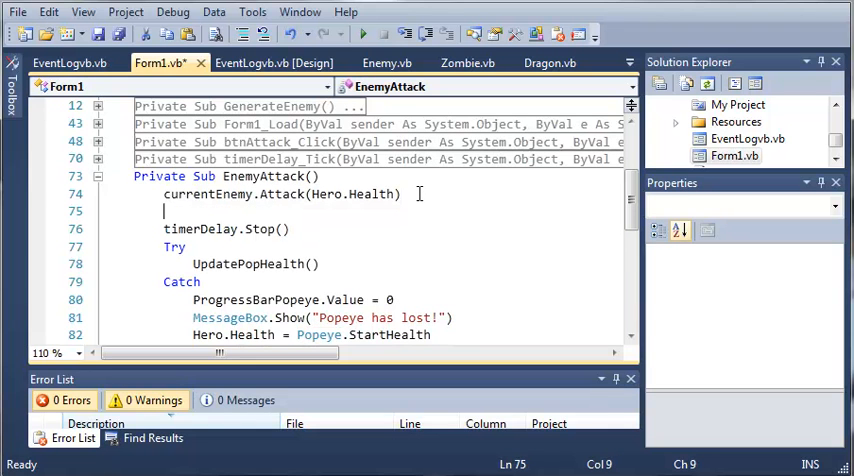
- On line 75, add newLog.AddEvent(CreateEvent(currentEnemy.strName)) after currentEnemy.Attack(Hero.Health)
type("NewLo")
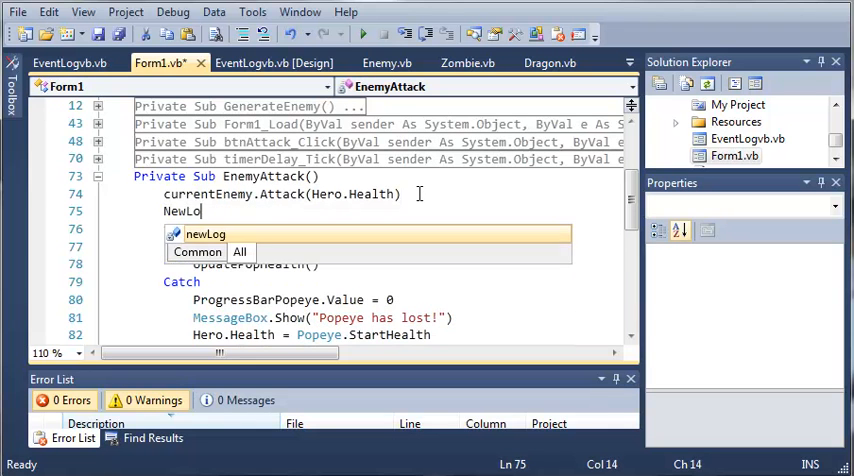
type("g.ad")
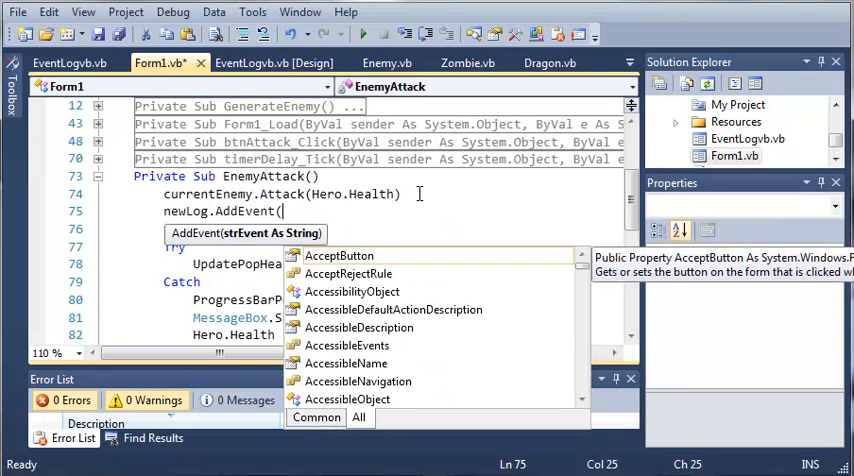
type("CreateEvent(")
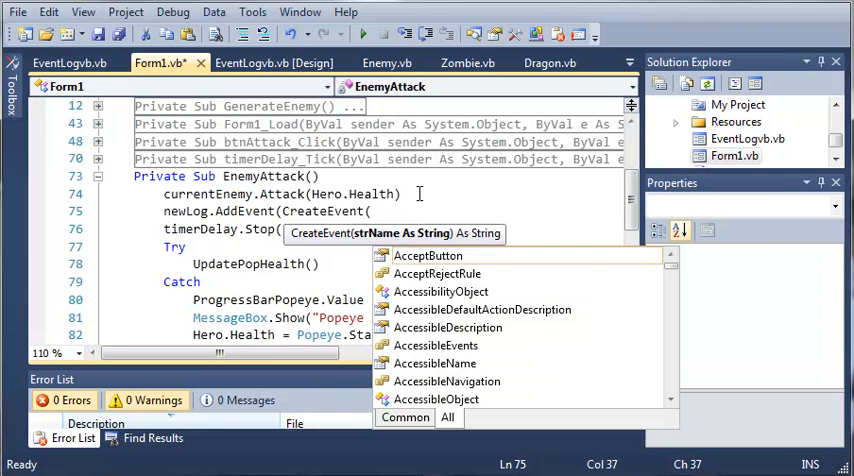
mouse_move(428, 255)
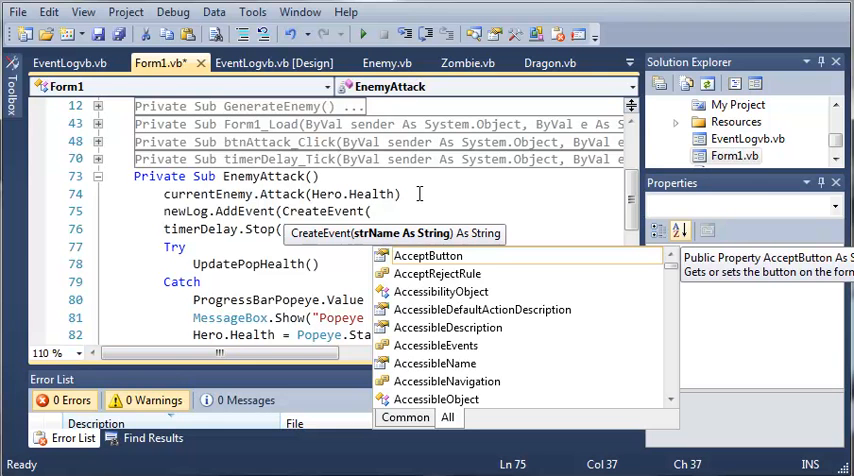
type("curr")
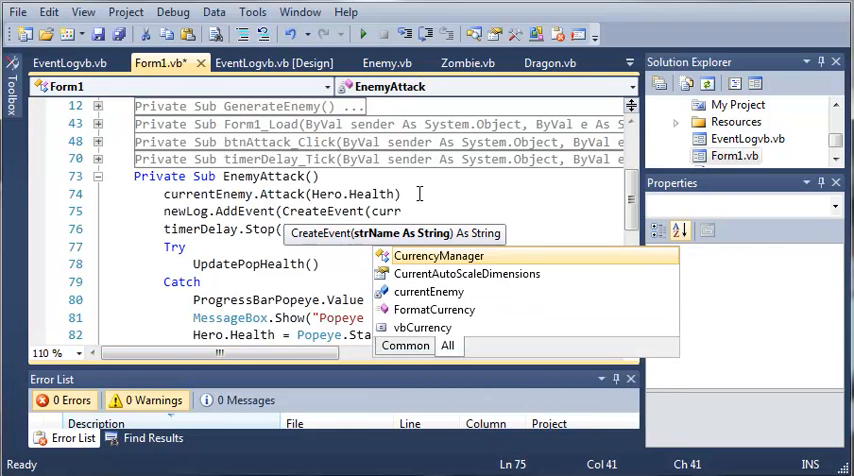
type("currentEnemy.N")
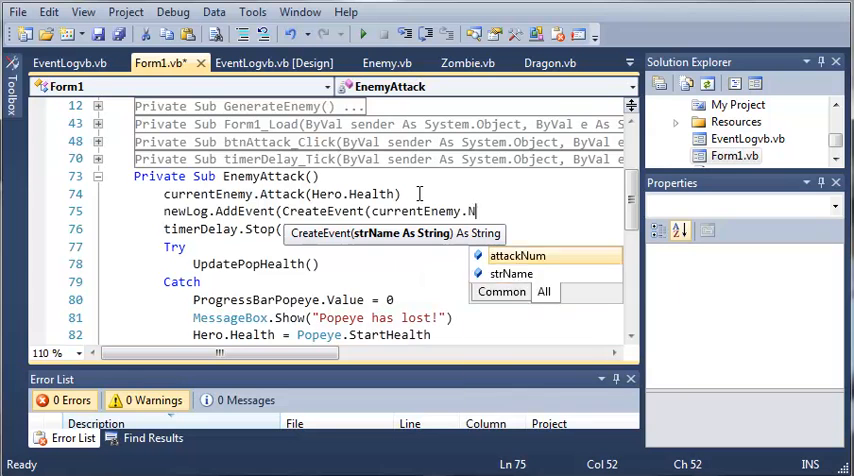
type("strName))")
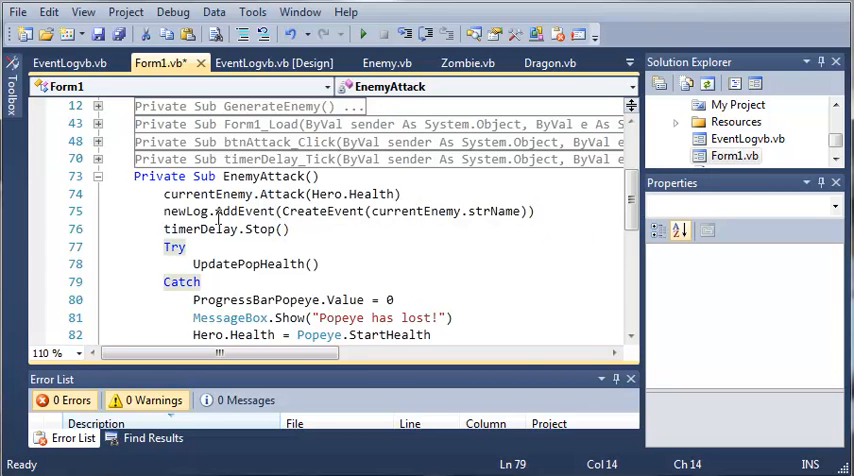
mouse_move(247, 263)
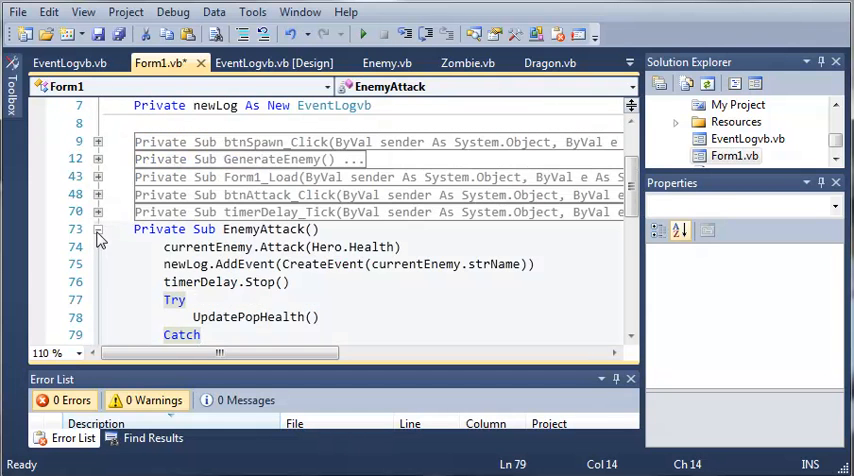
- Run the game, trade one attack (Popeye 245, zombie 95), then close it
left_click(98, 229)
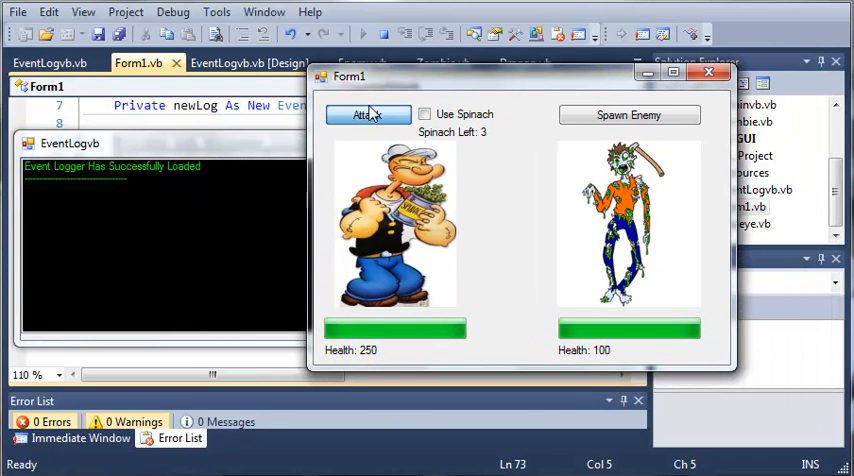
left_click(368, 114)
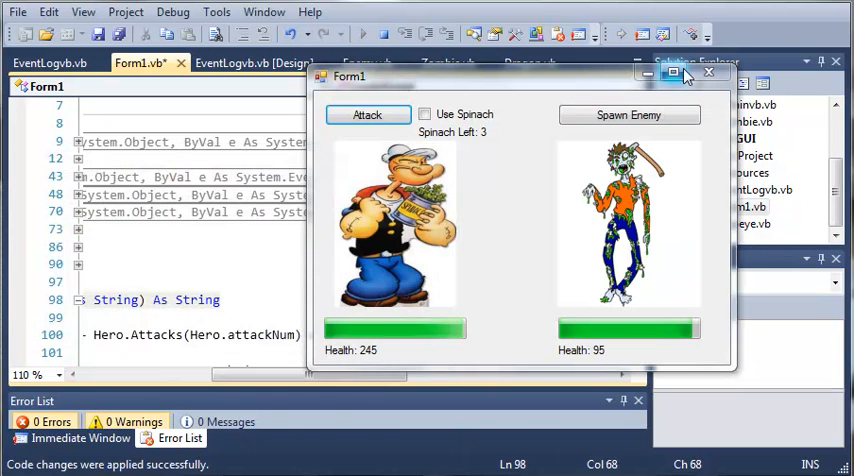
left_click(709, 72)
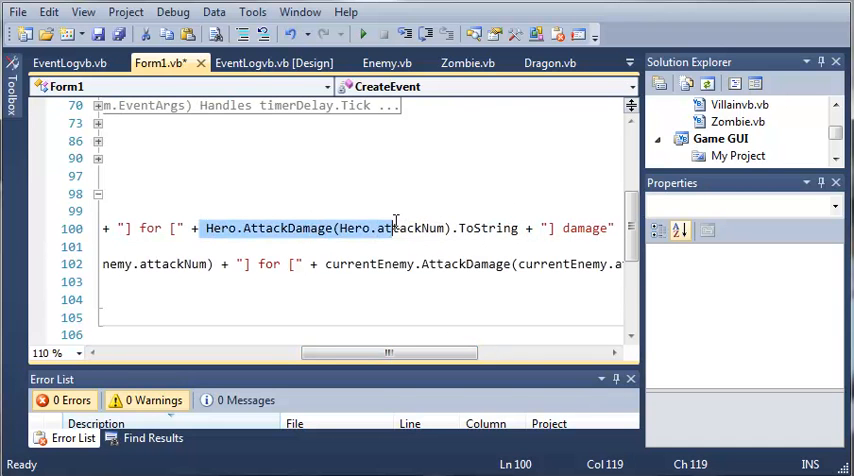
- Append .ToString to currentEnemy.AttackDamage(currentEnemy.attackNum) in CreateEvent's enemy damage line
scroll("right", 3)
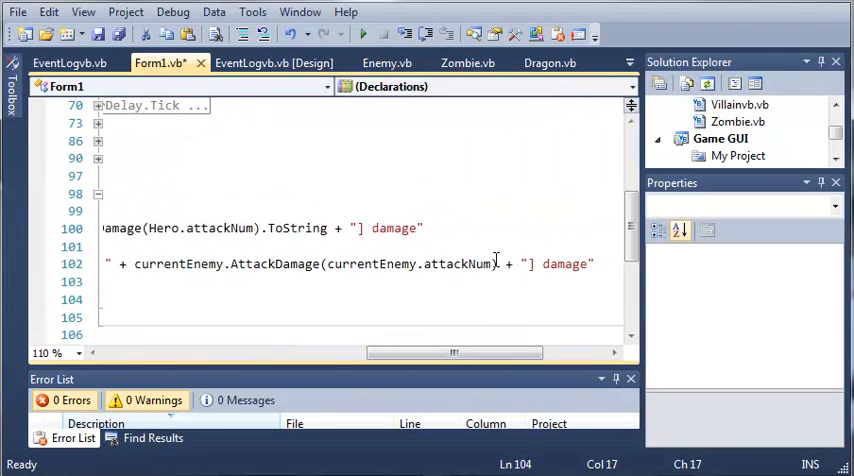
double_click(457, 263)
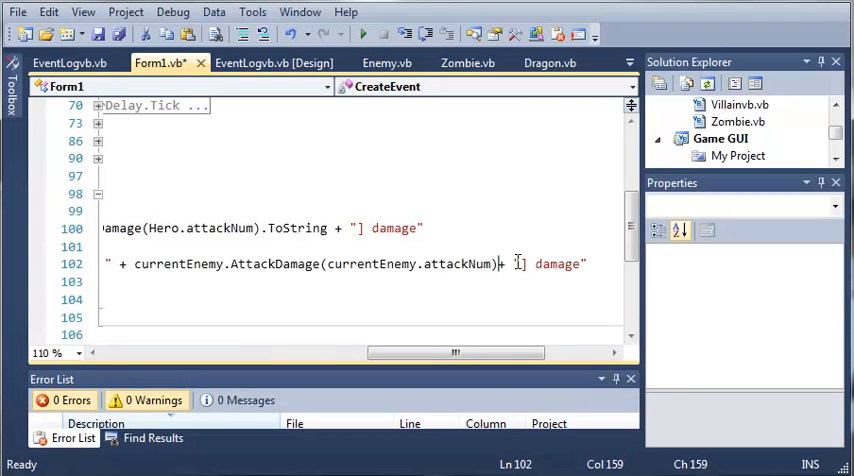
type(".")
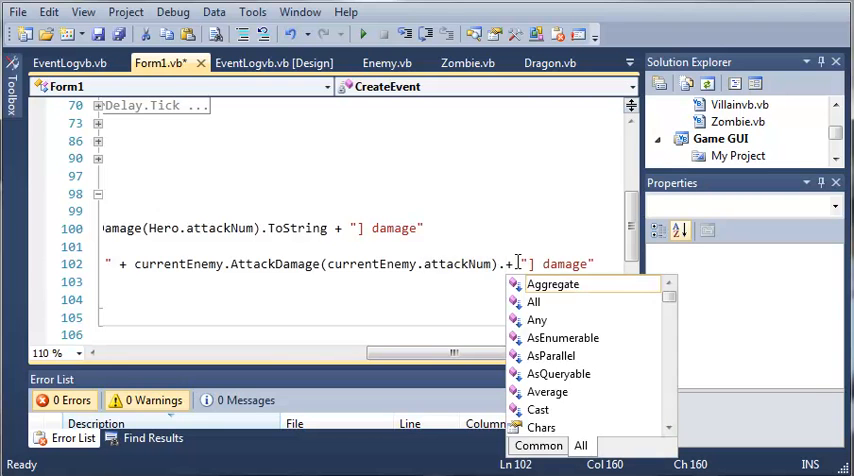
type("ToSt")
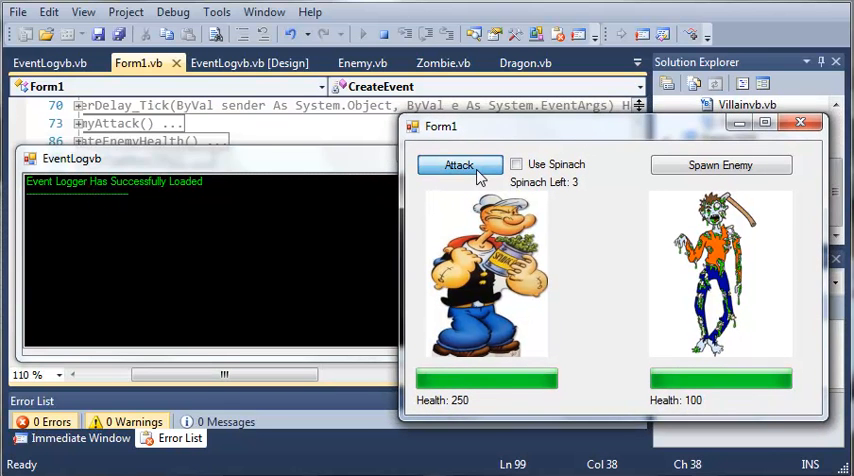
- Attack repeatedly with Use Spinach ticked until the log ends with Anchor Throw (Popeye 220, zombie 25)
left_click(458, 164)
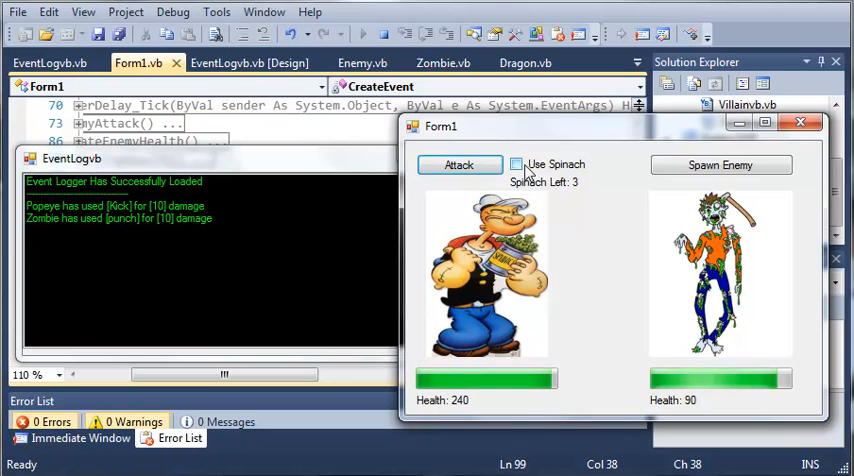
left_click(516, 163)
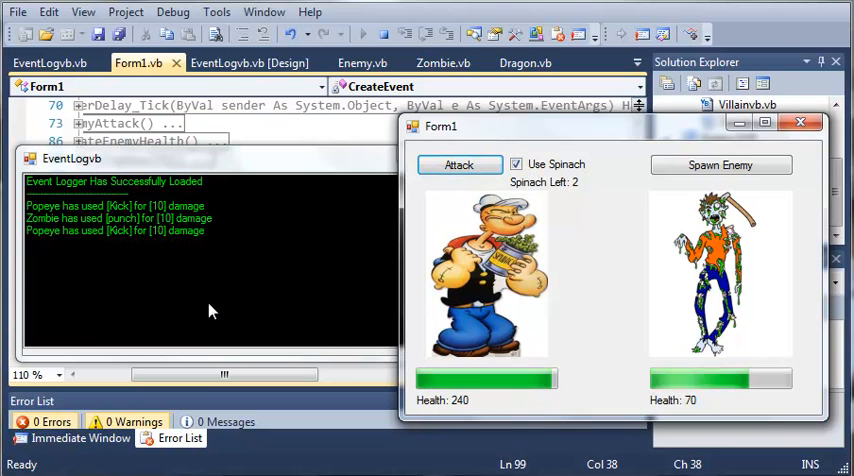
left_click(459, 164)
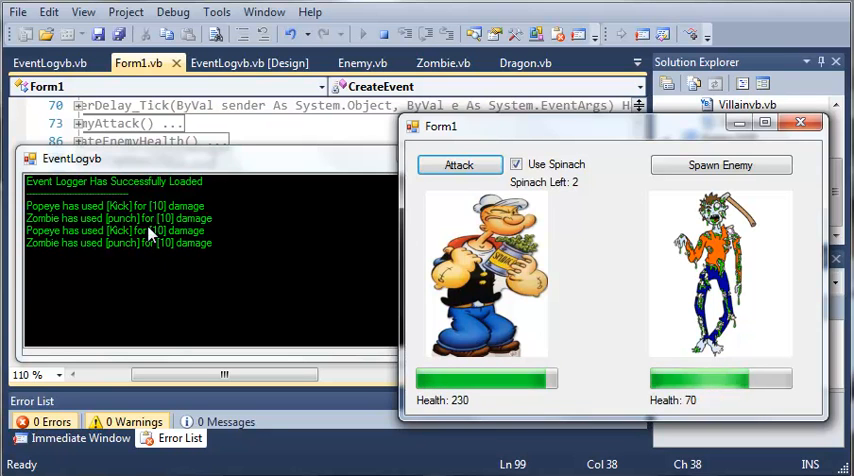
left_click(459, 164)
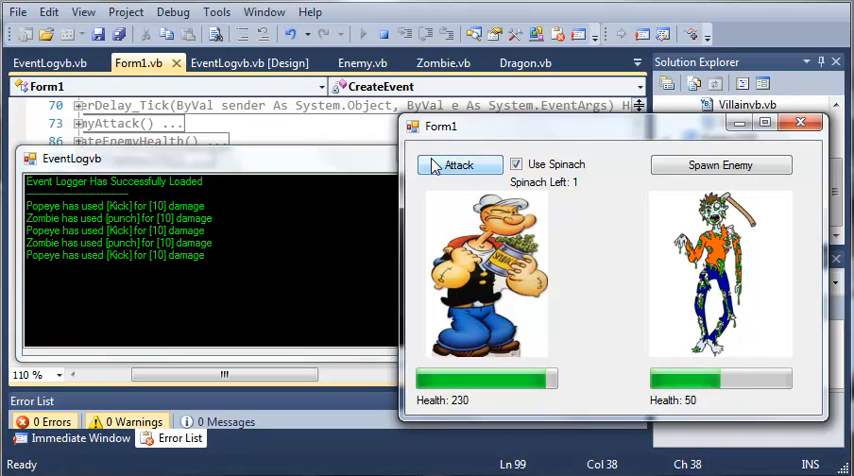
left_click(458, 164)
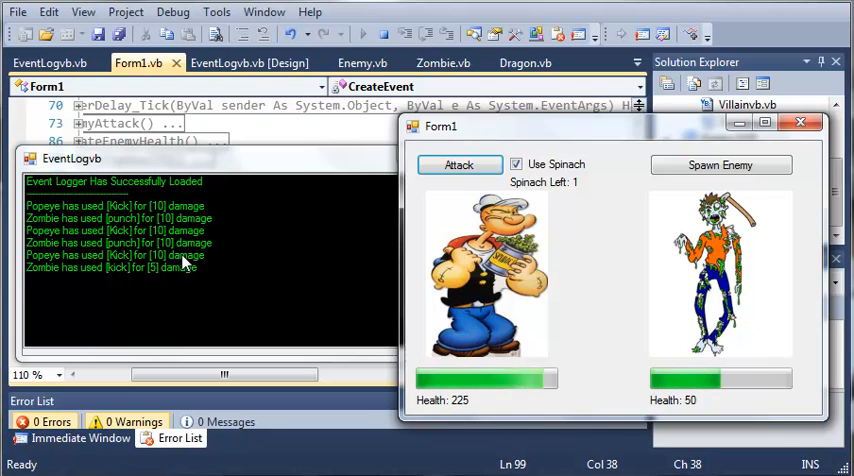
left_click(459, 164)
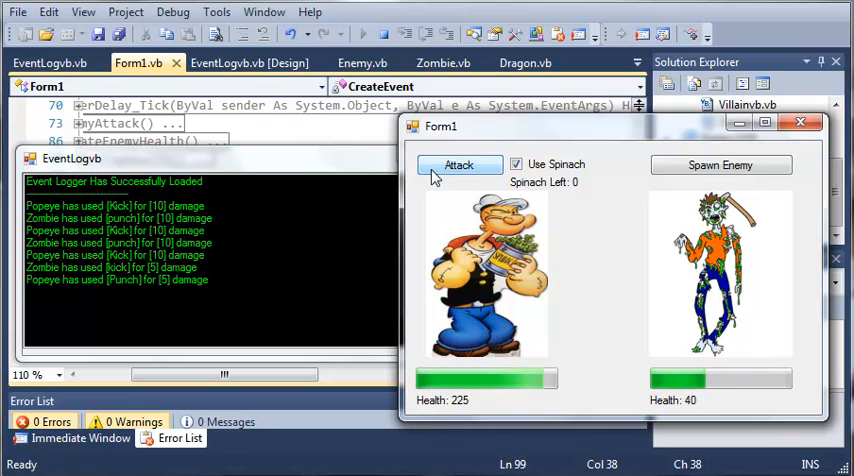
left_click(459, 164)
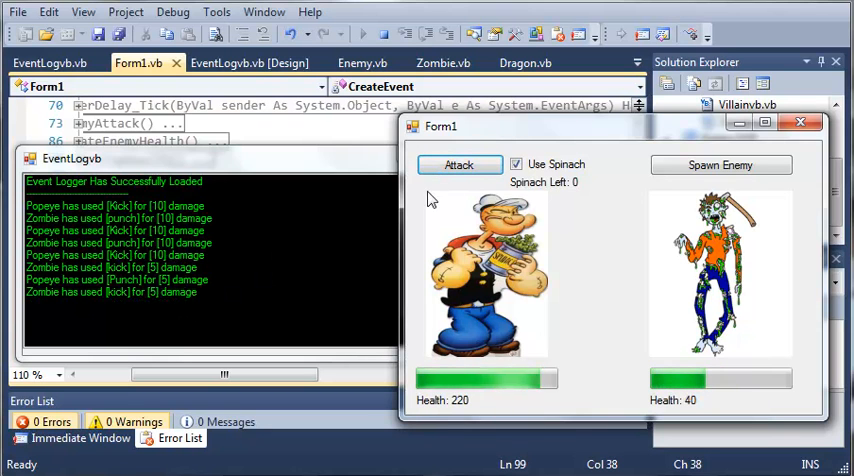
left_click(459, 164)
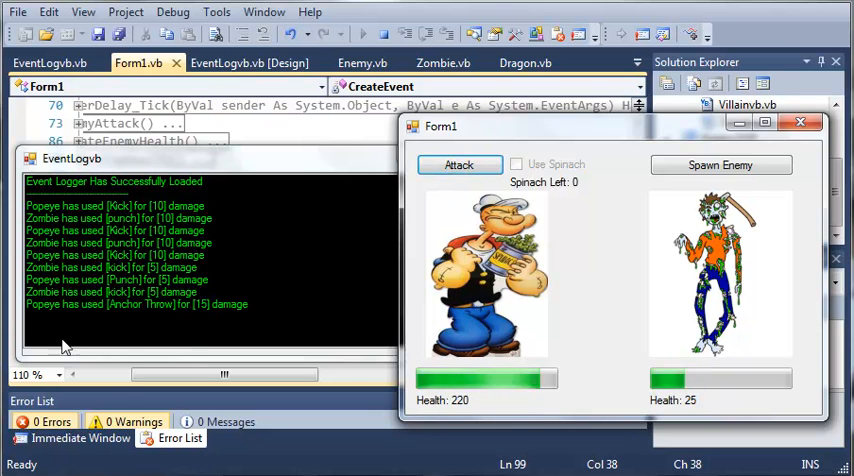